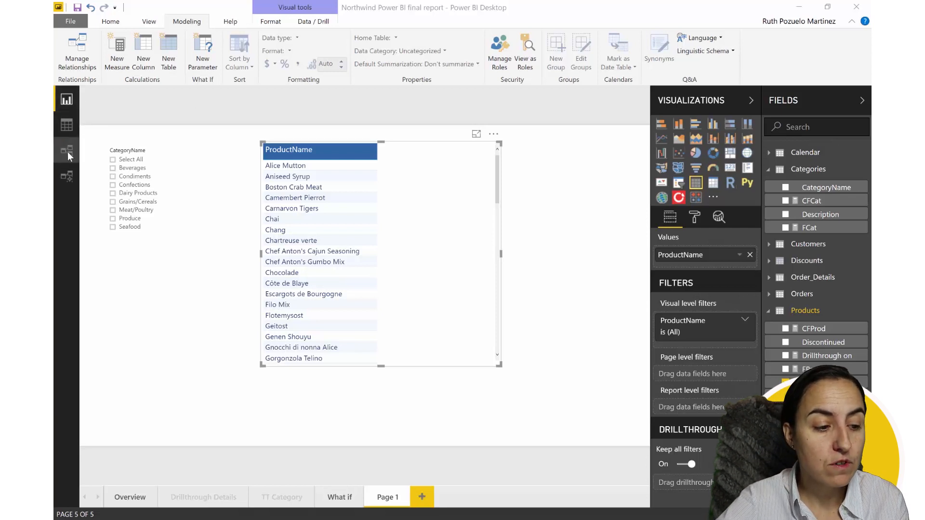
Switch to the Relationships view to see the Categories–Products model diagram.
{"action": "left_click", "coordinate": [66, 150]}
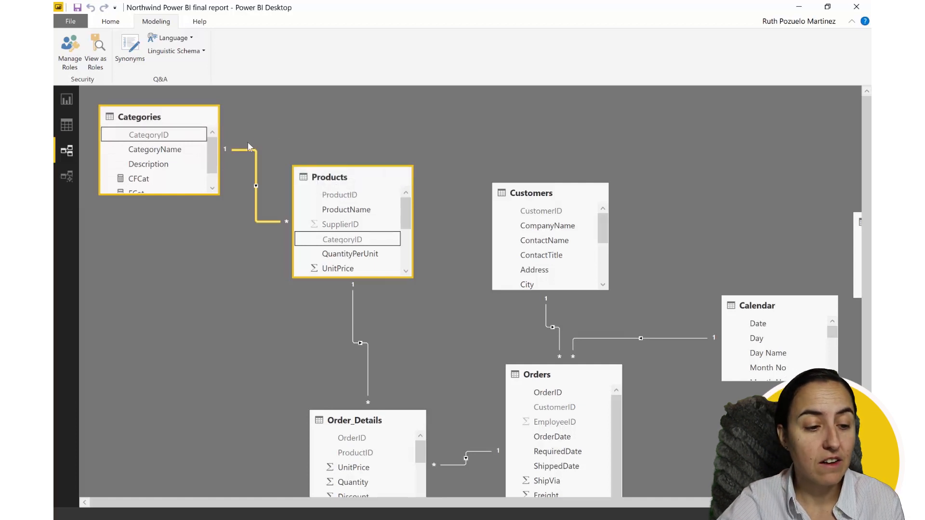
{"action": "mouse_move", "coordinate": [268, 218]}
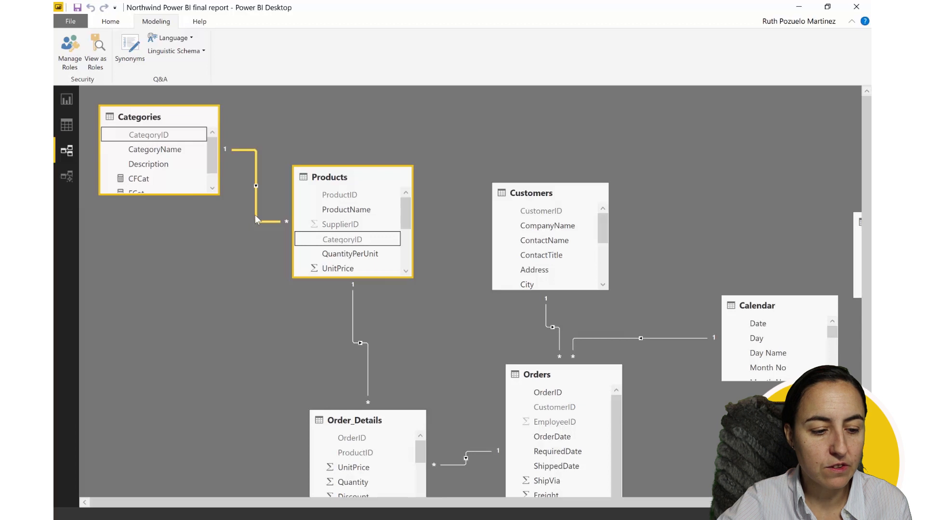
Inspect the Categories–Products relationship settings and close them unchanged, keeping single cross-filtering.
{"action": "double_click", "coordinate": [268, 221]}
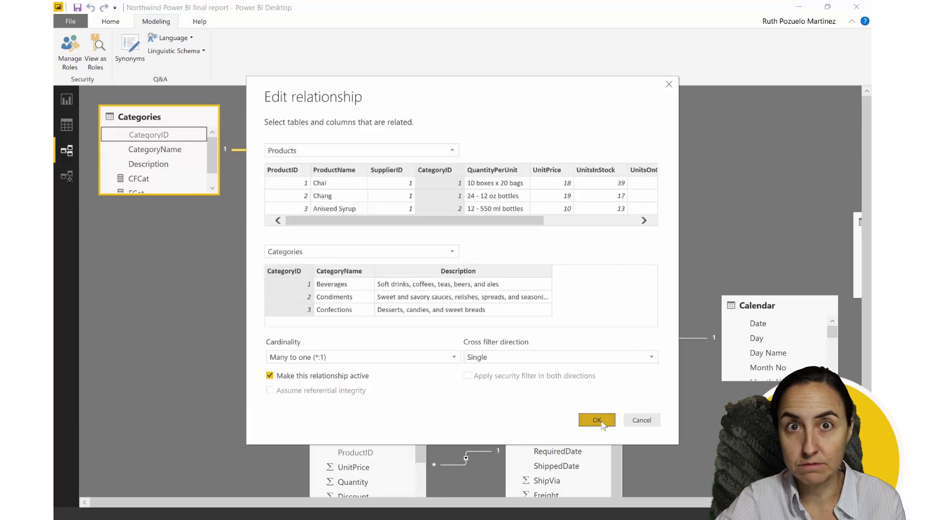
{"action": "left_click", "coordinate": [596, 420]}
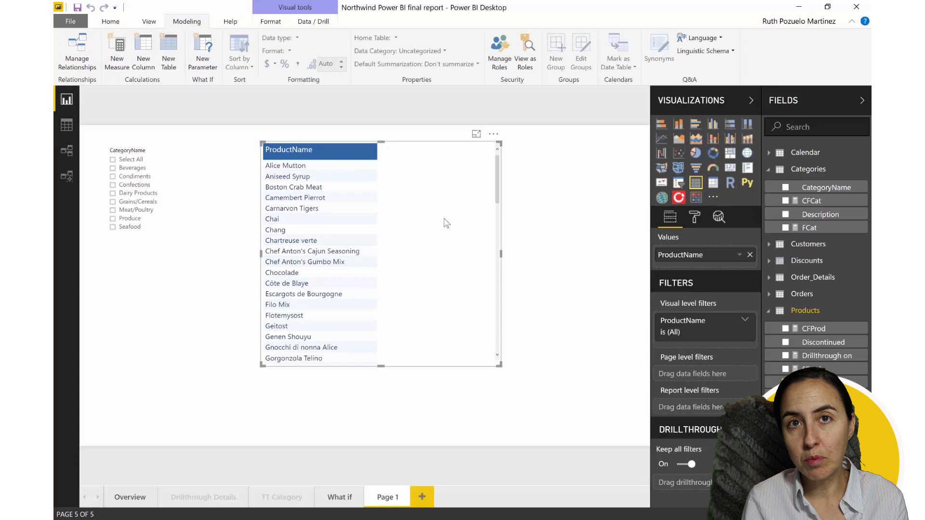
{"action": "mouse_move", "coordinate": [669, 217]}
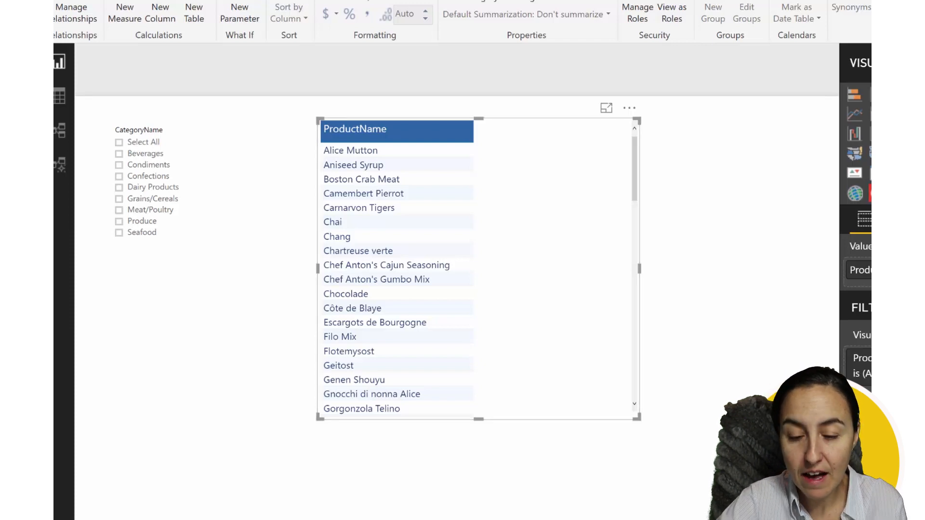
Enter the measures FProd = ISFILTERED(Products[ProductName]) and CFCat = ISCROSSFILTERED(Categories[CategoryName]).
{"action": "type", "text": "FProd = ISFILTERED(Products[ProductName])"}
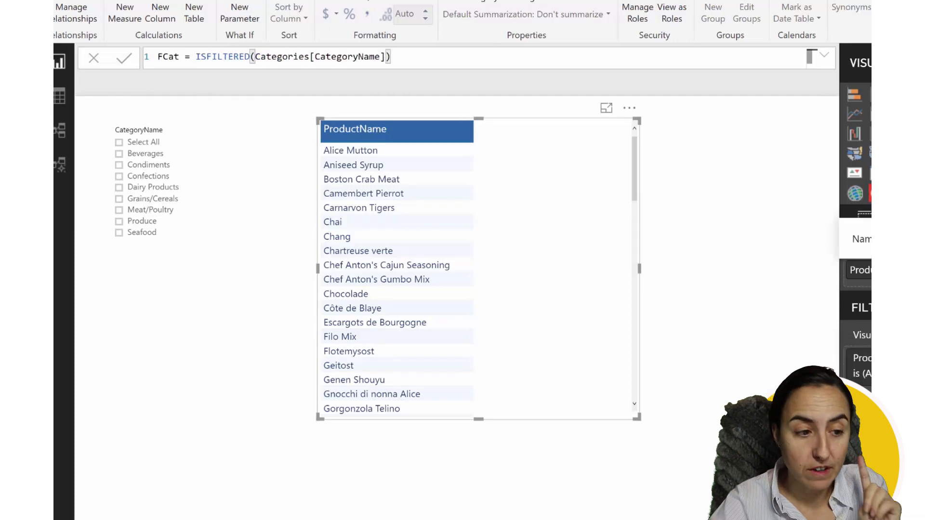
{"action": "type", "text": "CFCat = ISCROSSFILTERED(Categories[CategoryName])"}
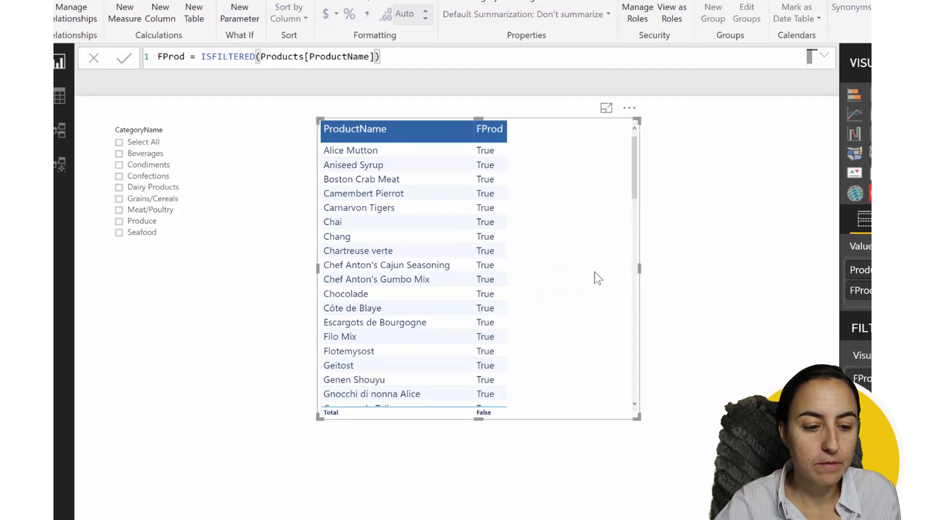
{"action": "left_click", "coordinate": [489, 129]}
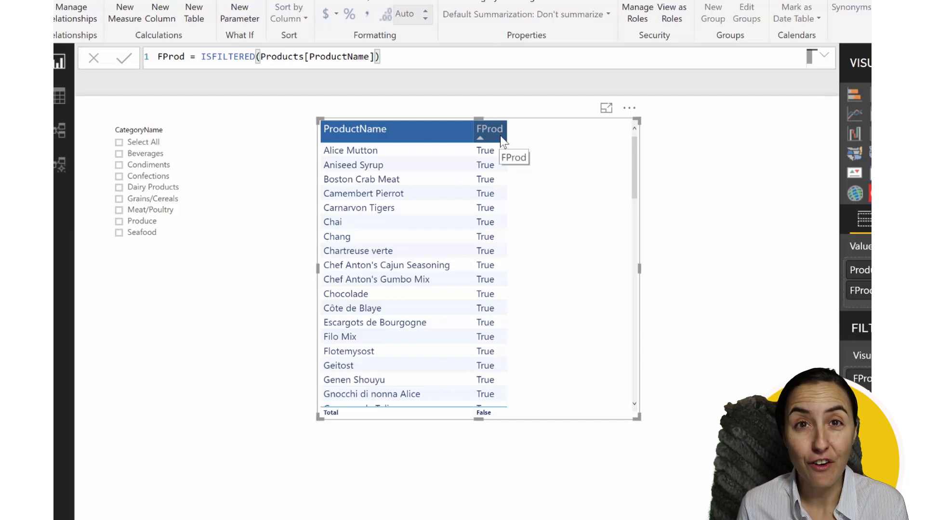
{"action": "mouse_move", "coordinate": [449, 123]}
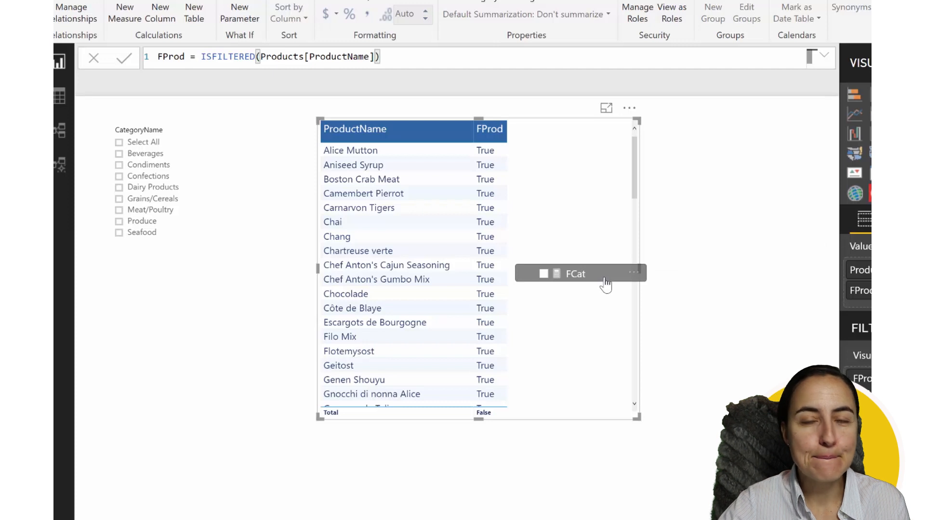
Add FCat to the table, test the Produce slicer, then enter CFProd = ISCROSSFILTERED(Products[ProductName]).
{"action": "left_click", "coordinate": [575, 273]}
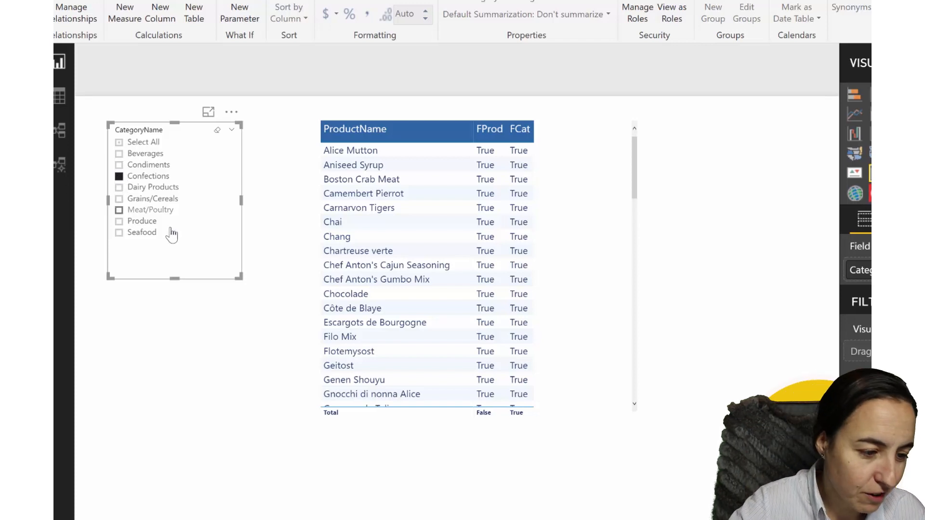
{"action": "left_click", "coordinate": [119, 221]}
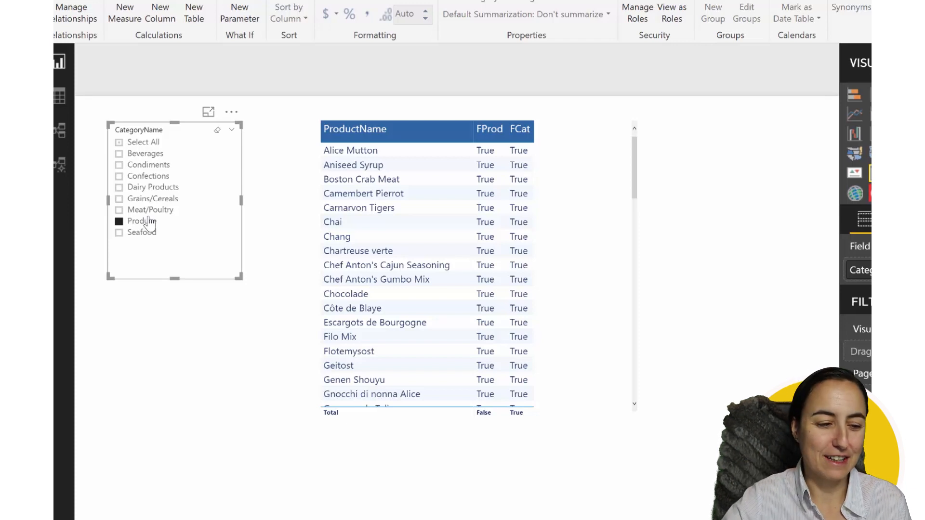
{"action": "left_click", "coordinate": [142, 220]}
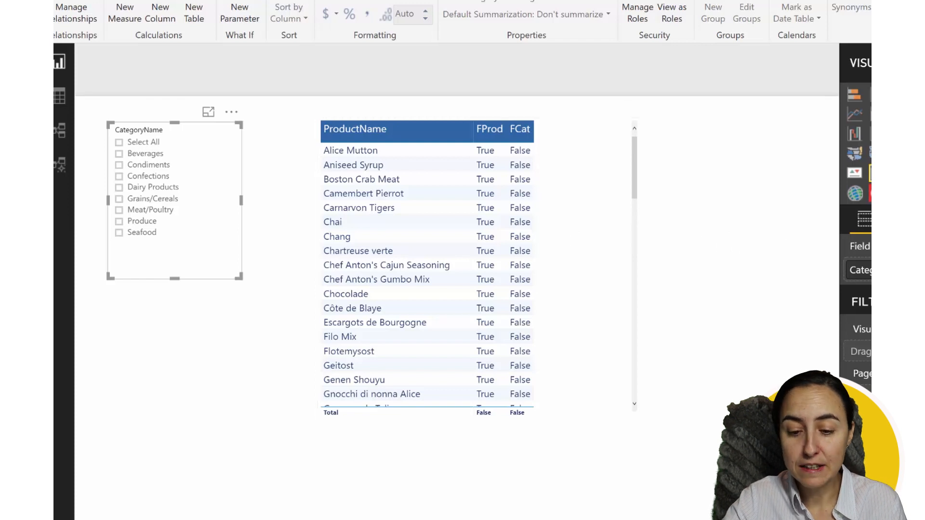
{"action": "type", "text": "CFProd = ISCROSSFILTERED(Products[ProductName])"}
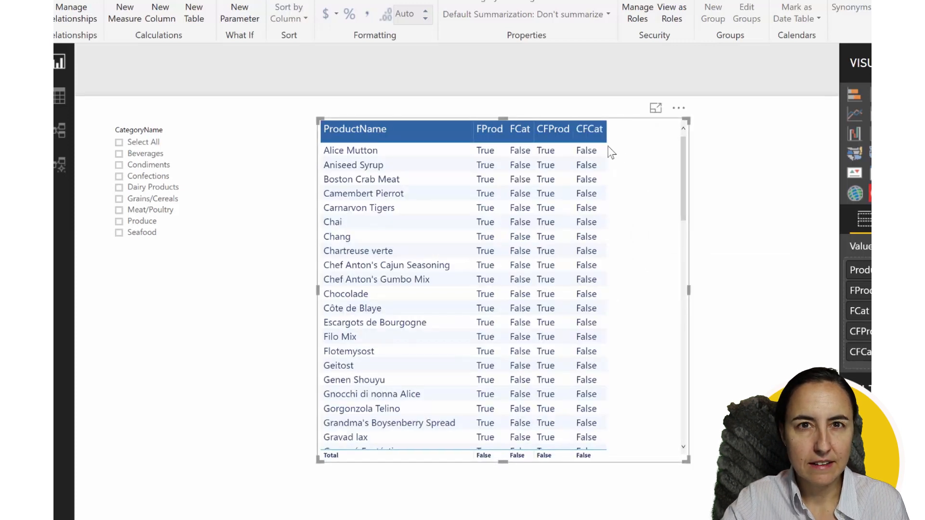
{"action": "left_click", "coordinate": [552, 128]}
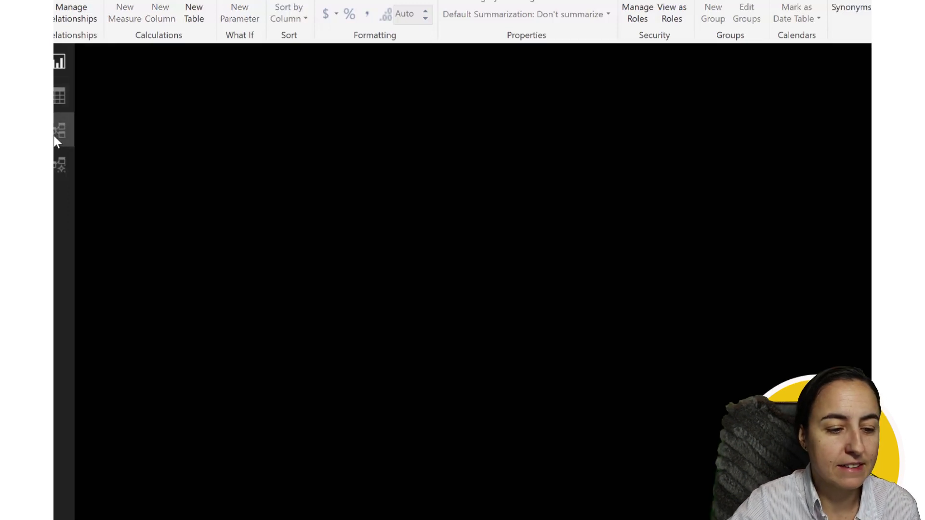
Open the model diagram and annotate the Categories-to-Products filter direction.
{"action": "left_click", "coordinate": [58, 130]}
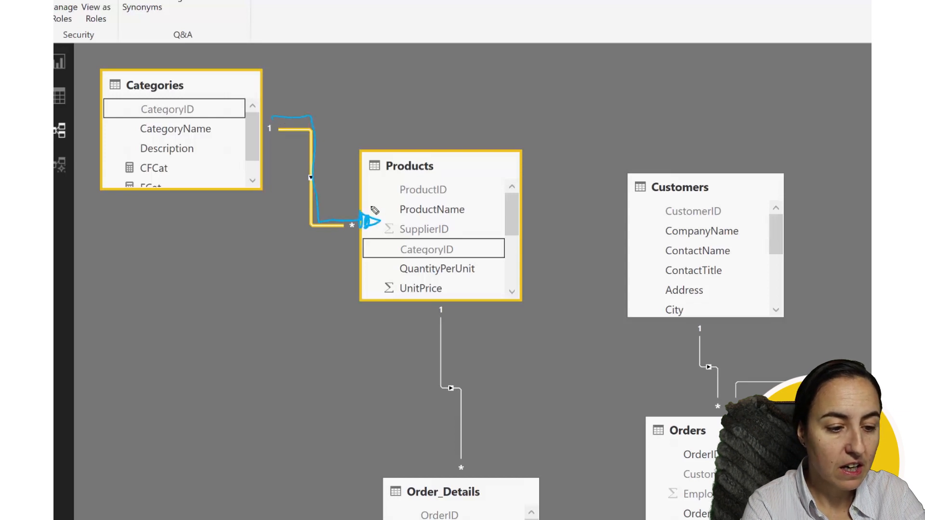
{"action": "mouse_move", "coordinate": [289, 106]}
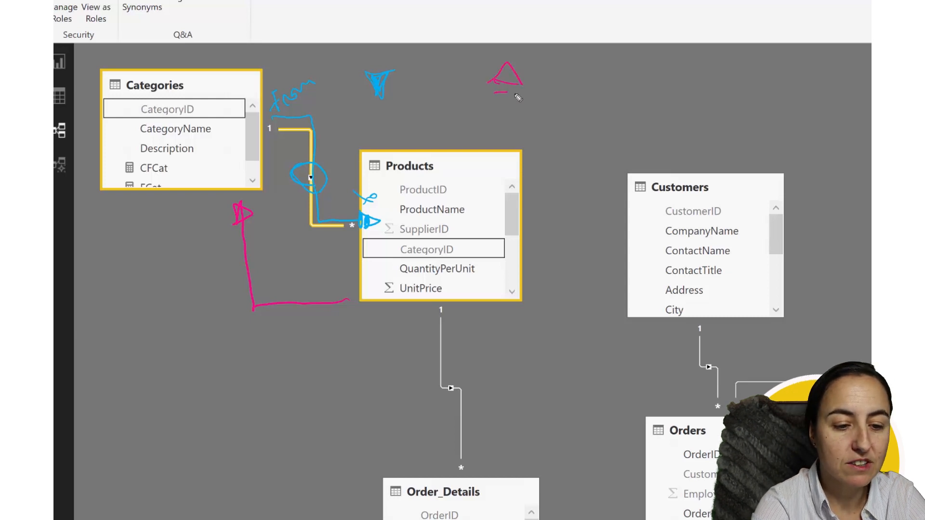
{"action": "left_click_drag", "start_coordinate": [508, 76], "coordinate": [507, 113]}
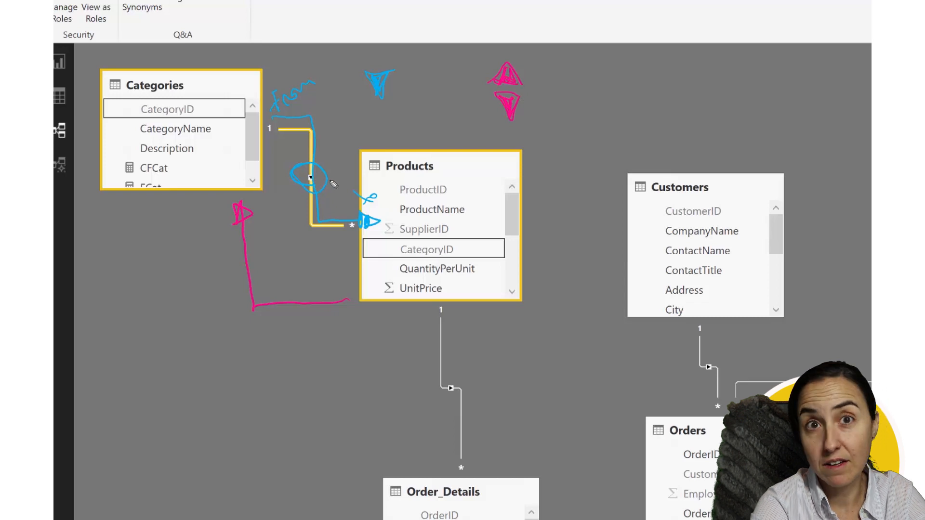
{"action": "left_click_drag", "start_coordinate": [224, 242], "coordinate": [253, 289]}
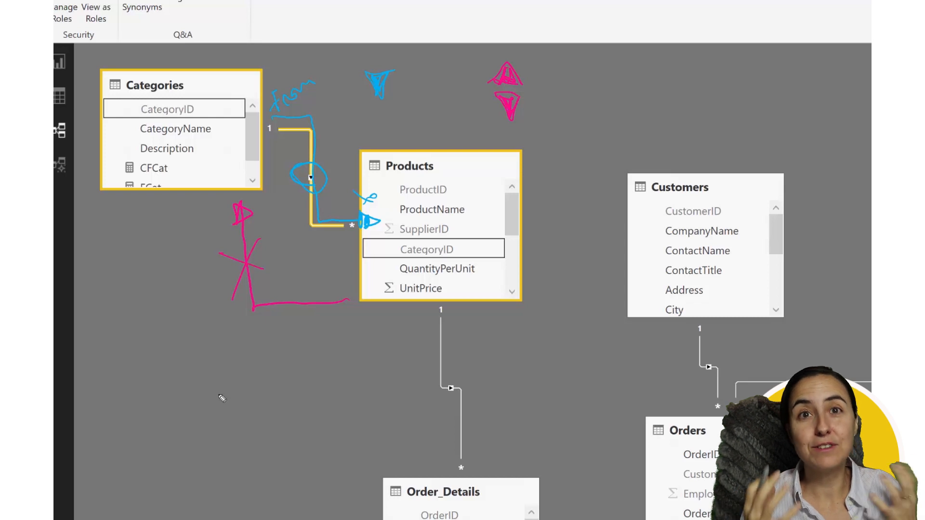
{"action": "mouse_move", "coordinate": [203, 410]}
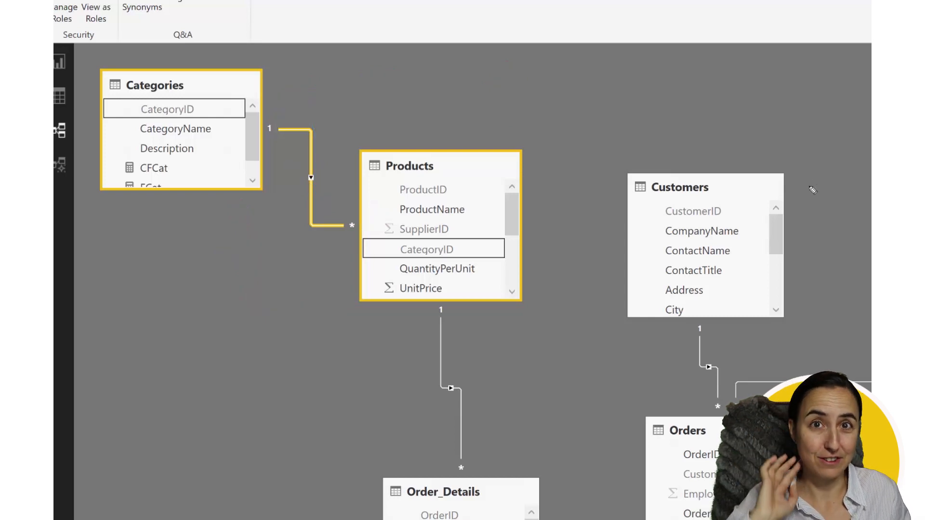
{"action": "mouse_move", "coordinate": [317, 159]}
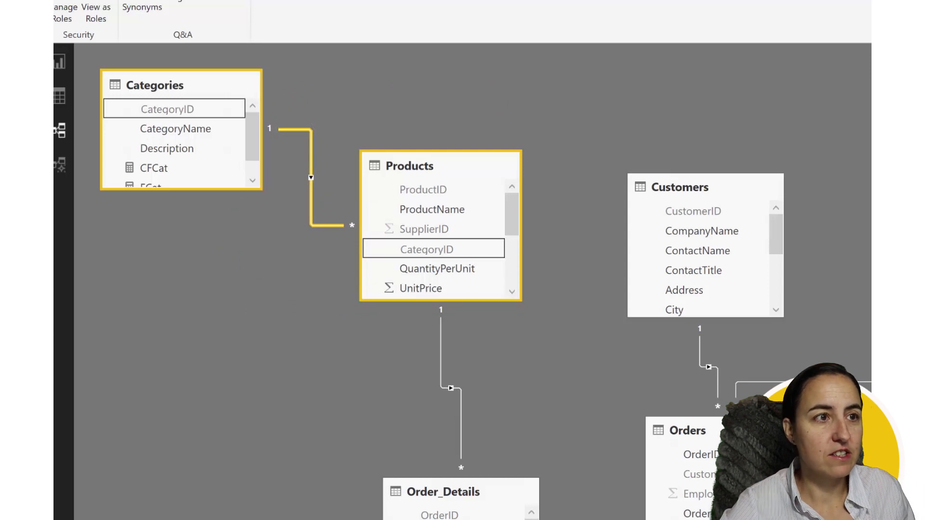
{"action": "mouse_move", "coordinate": [313, 183]}
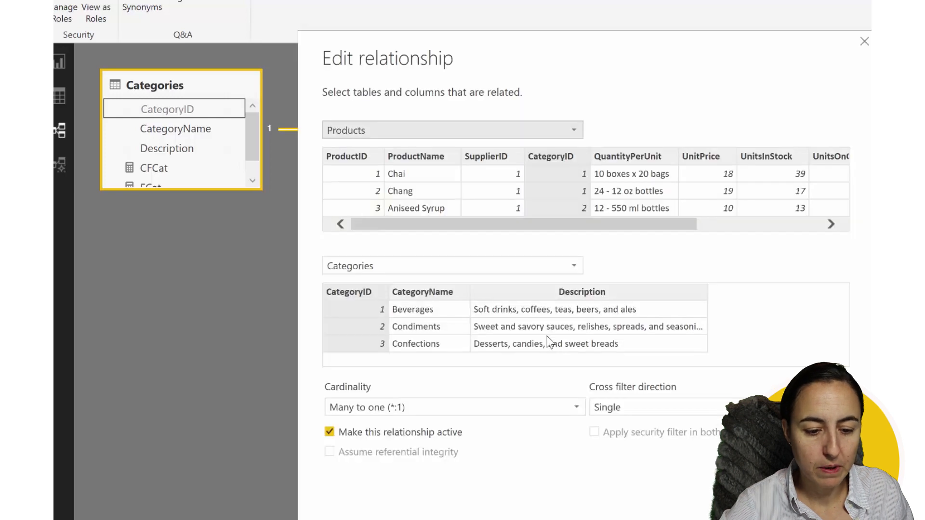
Set the Categories–Products cross filter direction to Both and confirm.
{"action": "left_click", "coordinate": [649, 407]}
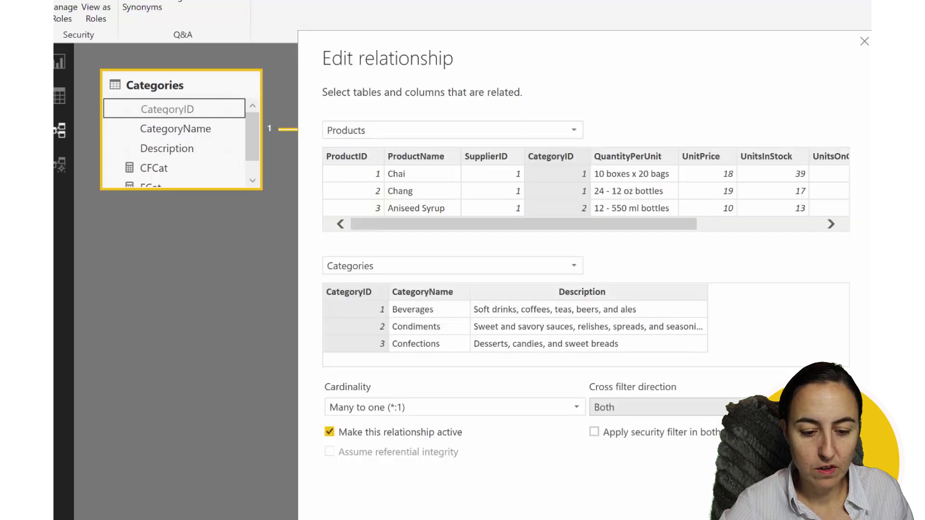
{"action": "left_click", "coordinate": [863, 42]}
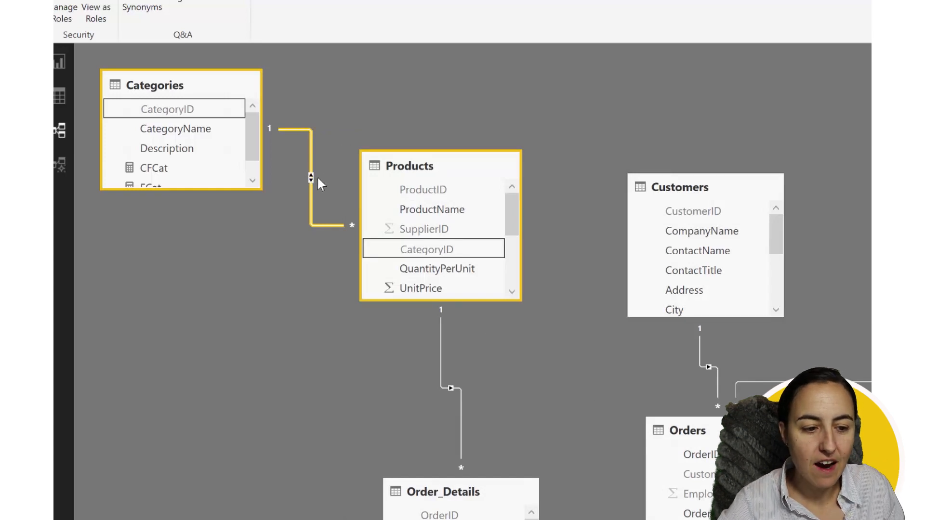
{"action": "mouse_move", "coordinate": [319, 152]}
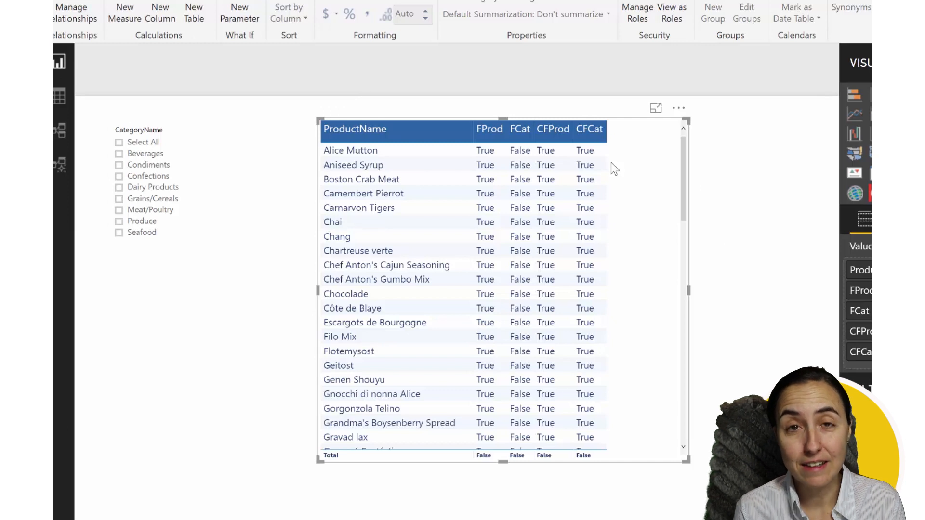
{"action": "left_click", "coordinate": [58, 130]}
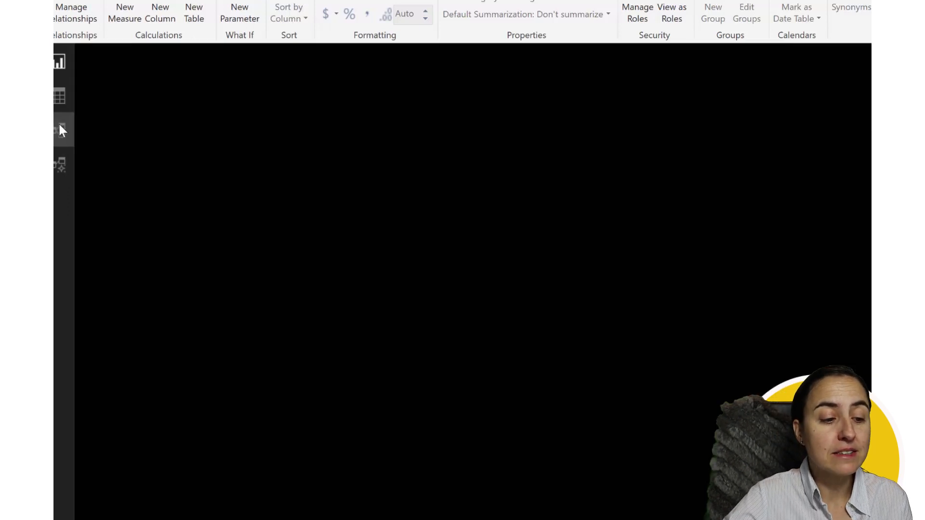
{"action": "left_click", "coordinate": [59, 130]}
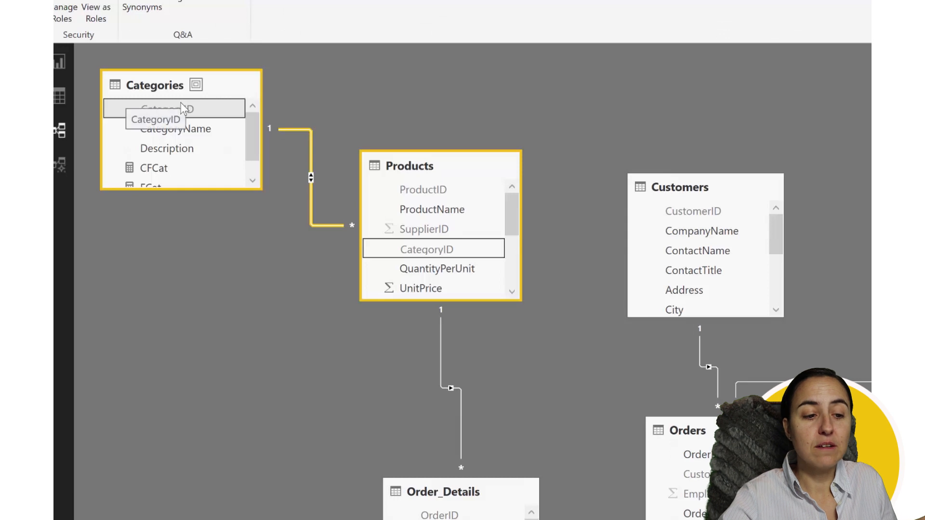